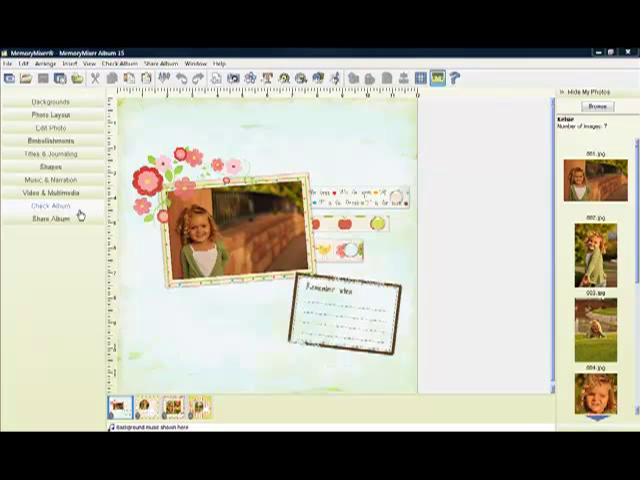
{"action": "left_click", "coordinate": [46, 108]}
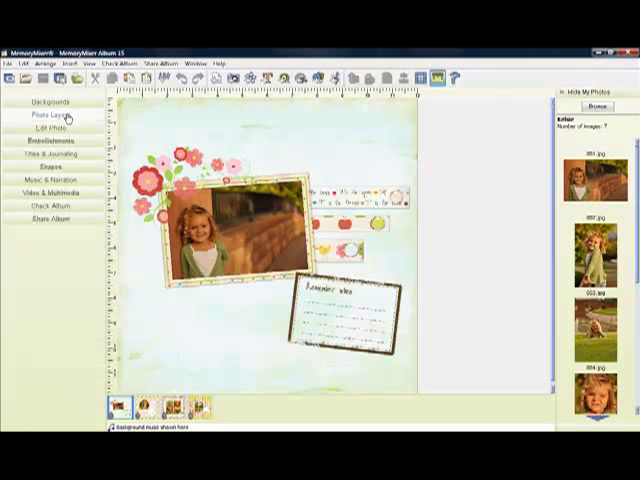
{"action": "left_click", "coordinate": [48, 114]}
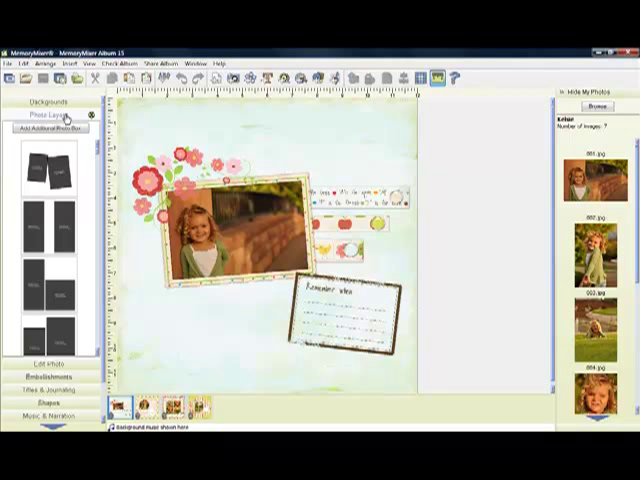
{"action": "left_click", "coordinate": [44, 114]}
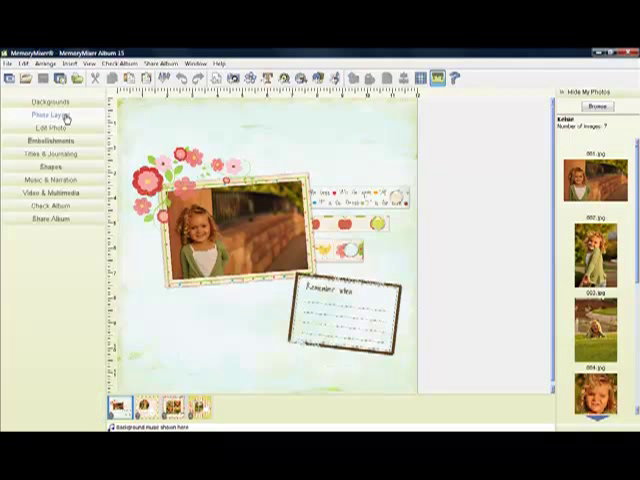
{"action": "left_click", "coordinate": [44, 128]}
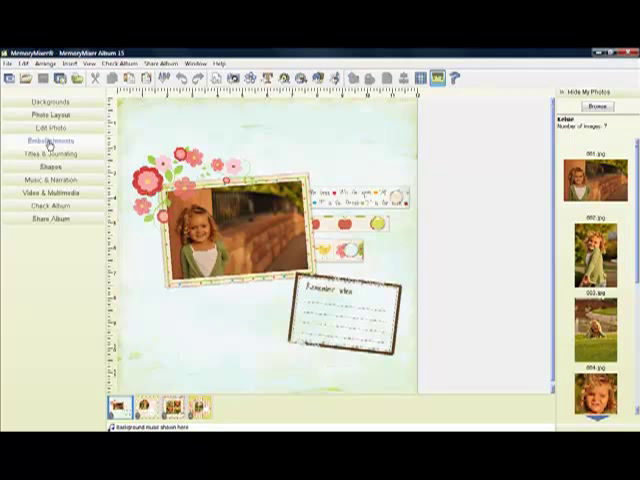
{"action": "left_click", "coordinate": [44, 140]}
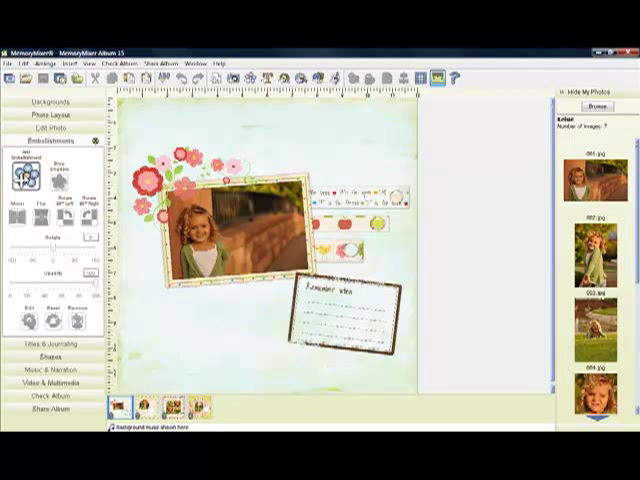
{"action": "left_click", "coordinate": [48, 136]}
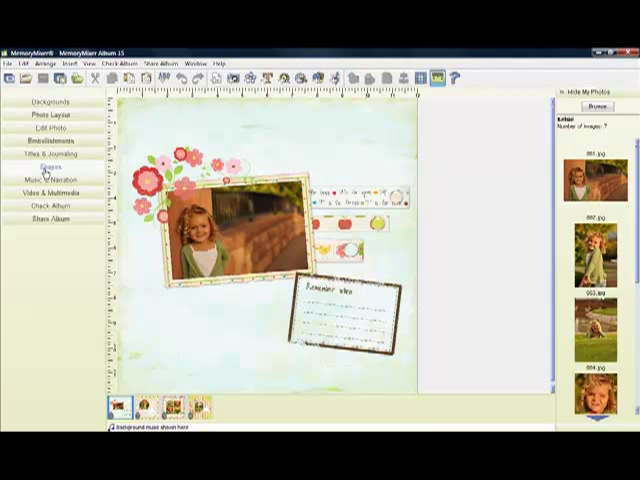
{"action": "left_click", "coordinate": [48, 166]}
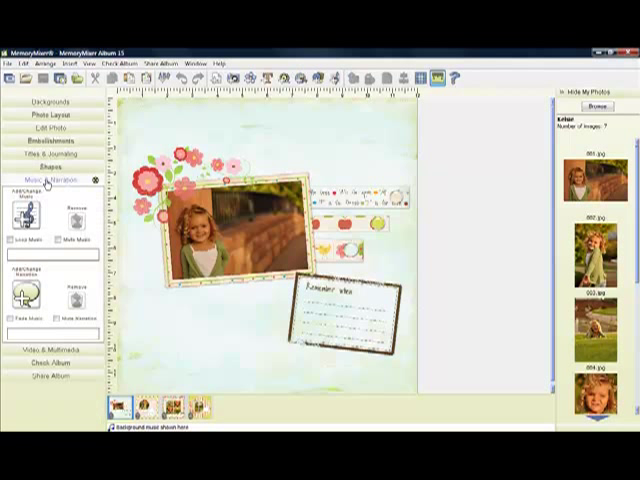
{"action": "left_click", "coordinate": [48, 178]}
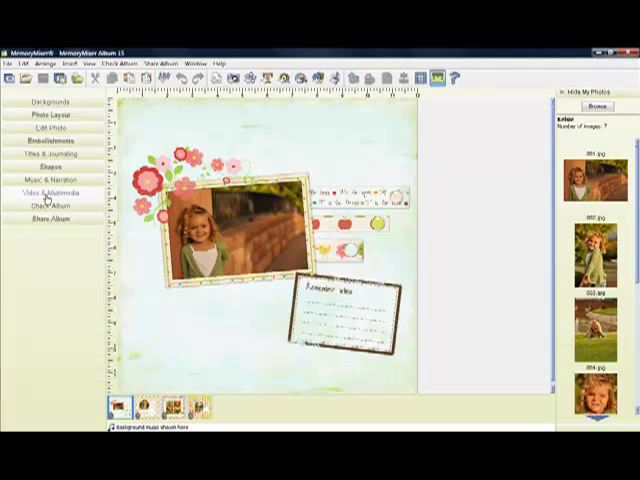
{"action": "left_click", "coordinate": [48, 188]}
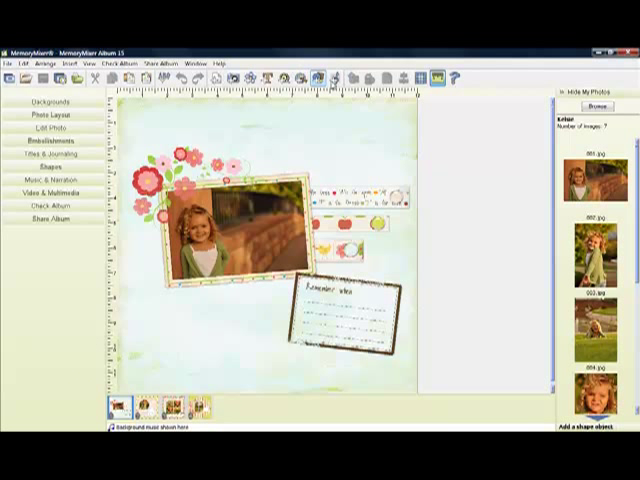
{"action": "mouse_move", "coordinate": [288, 78]}
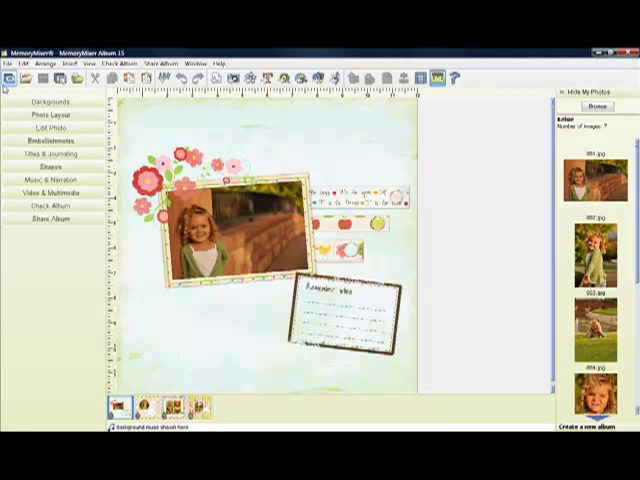
{"action": "mouse_move", "coordinate": [10, 80]}
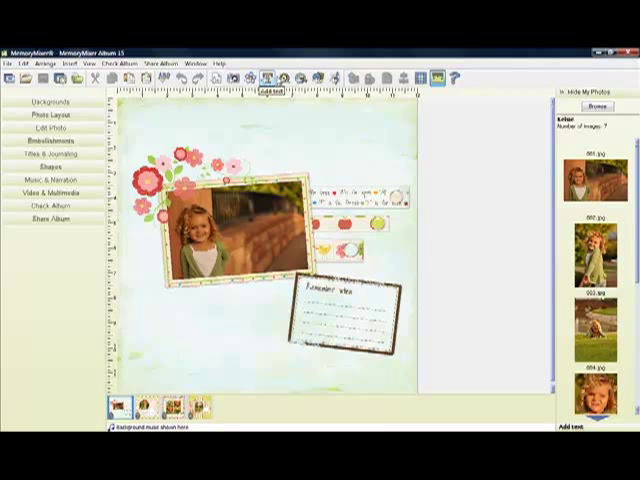
{"action": "mouse_move", "coordinate": [306, 76]}
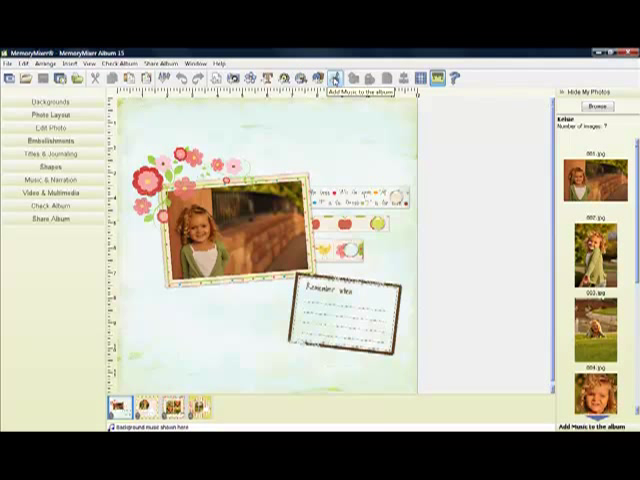
{"action": "mouse_move", "coordinate": [344, 78]}
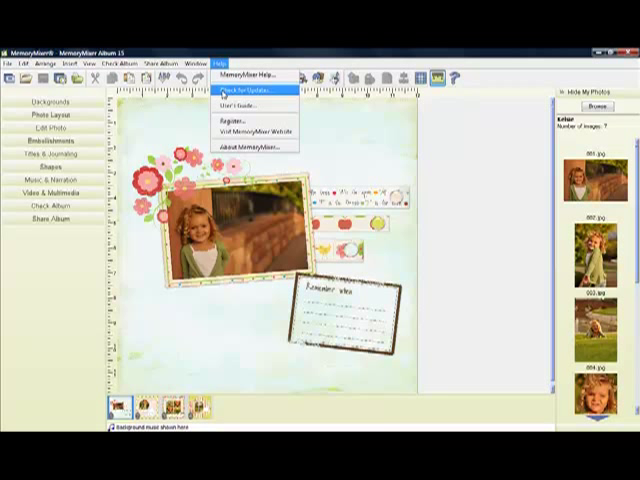
{"action": "mouse_move", "coordinate": [250, 104]}
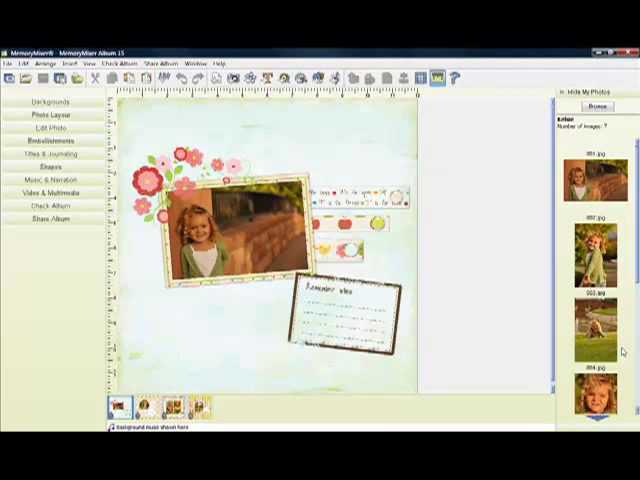
{"action": "mouse_move", "coordinate": [400, 160]}
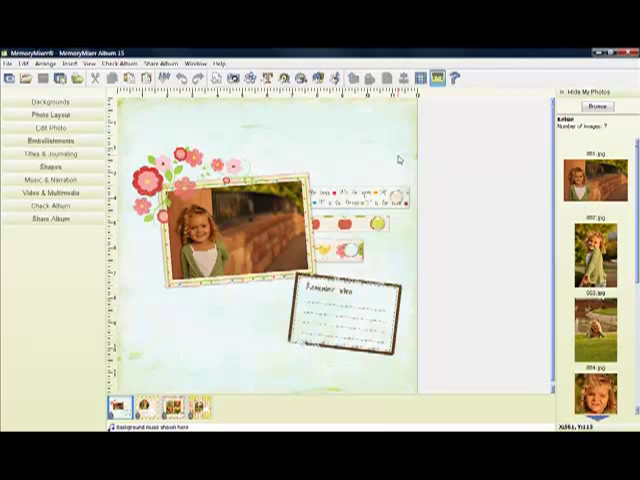